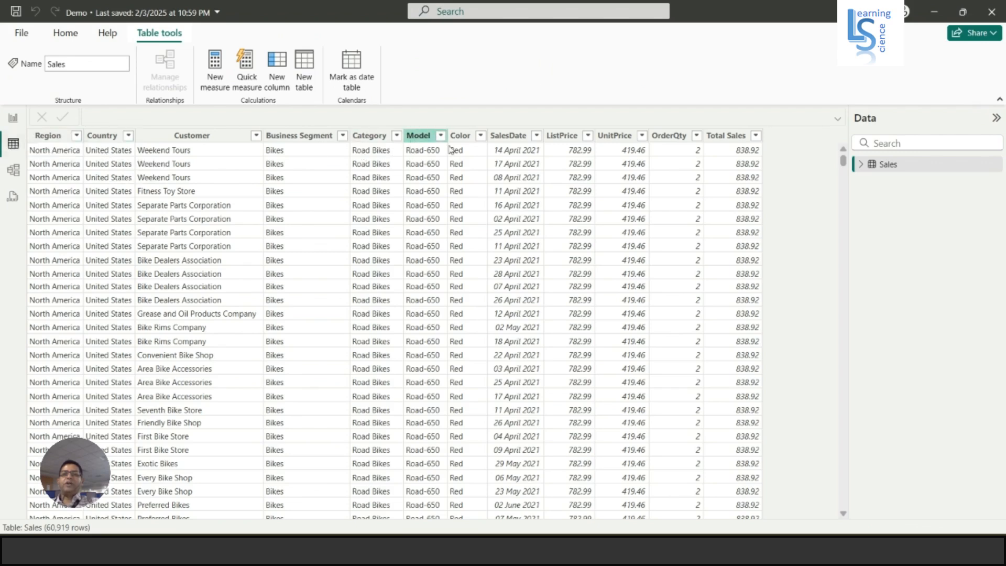
Add a new calculated column to Sales and name it Month Year.
left_click(512, 135)
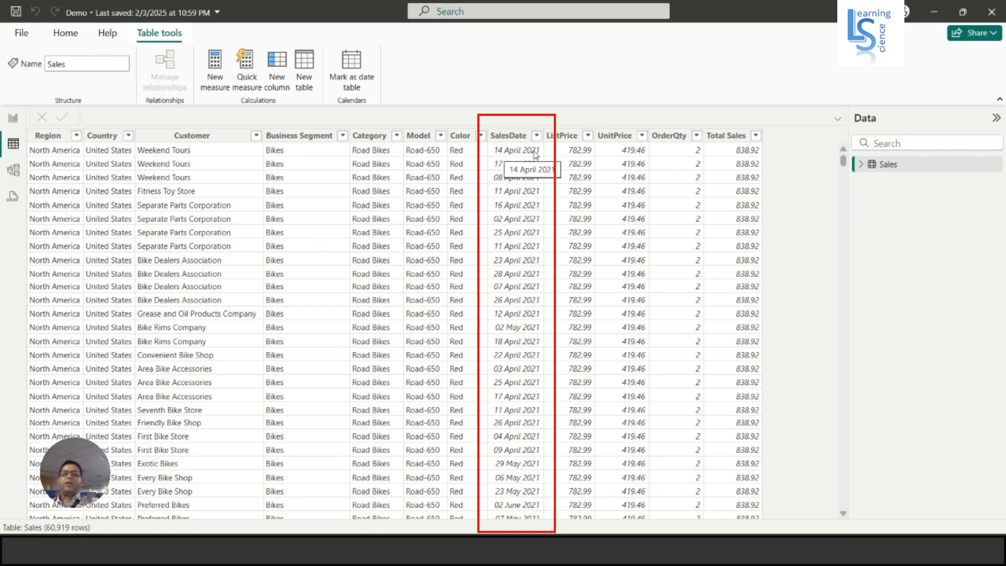
mouse_move(514, 159)
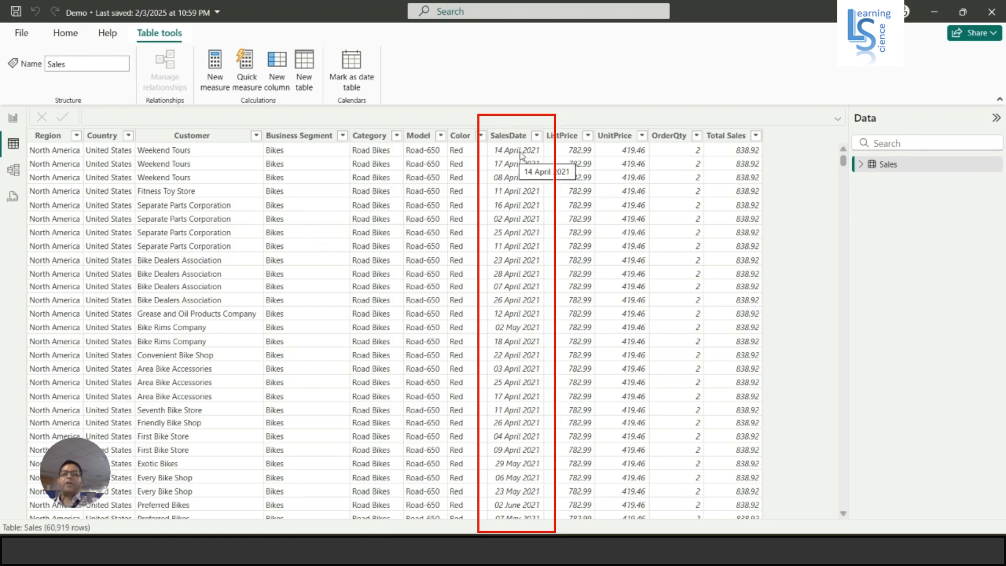
mouse_move(543, 246)
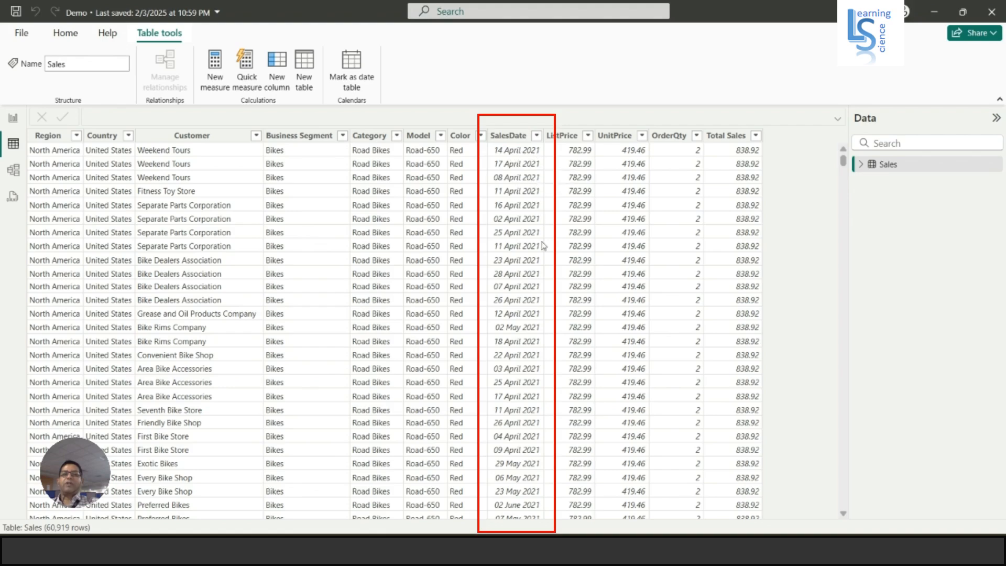
scroll("down", 3)
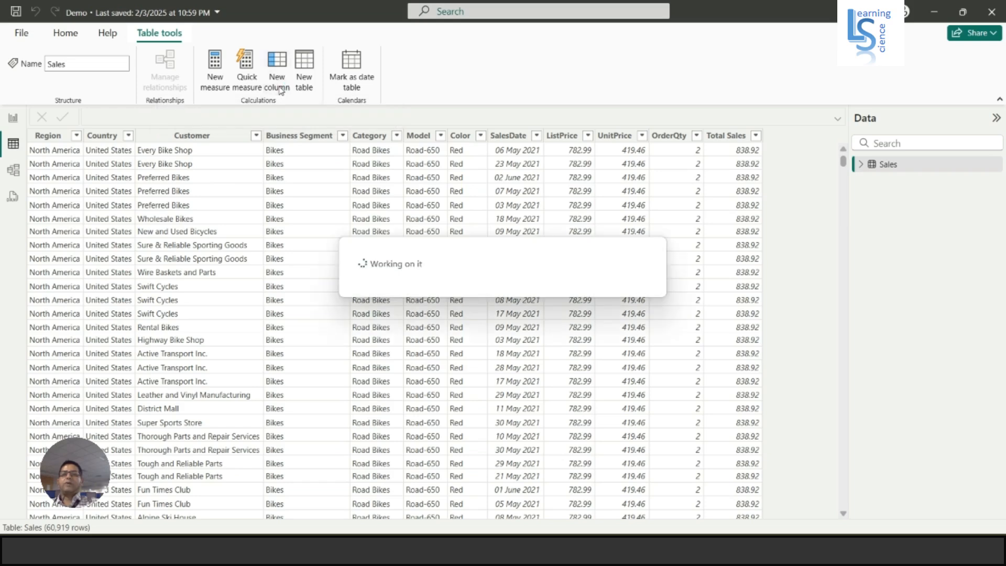
left_click(276, 69)
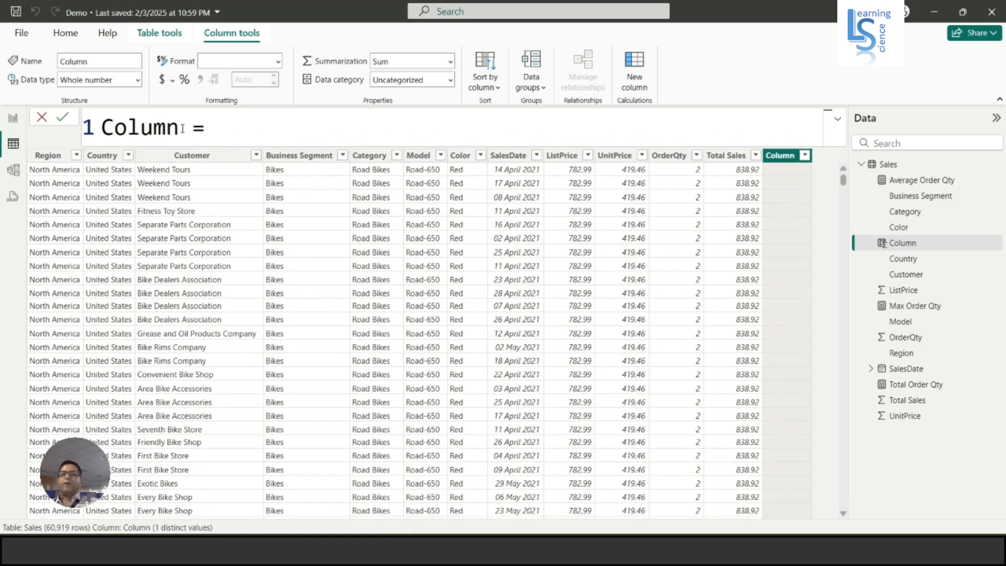
double_click(140, 128)
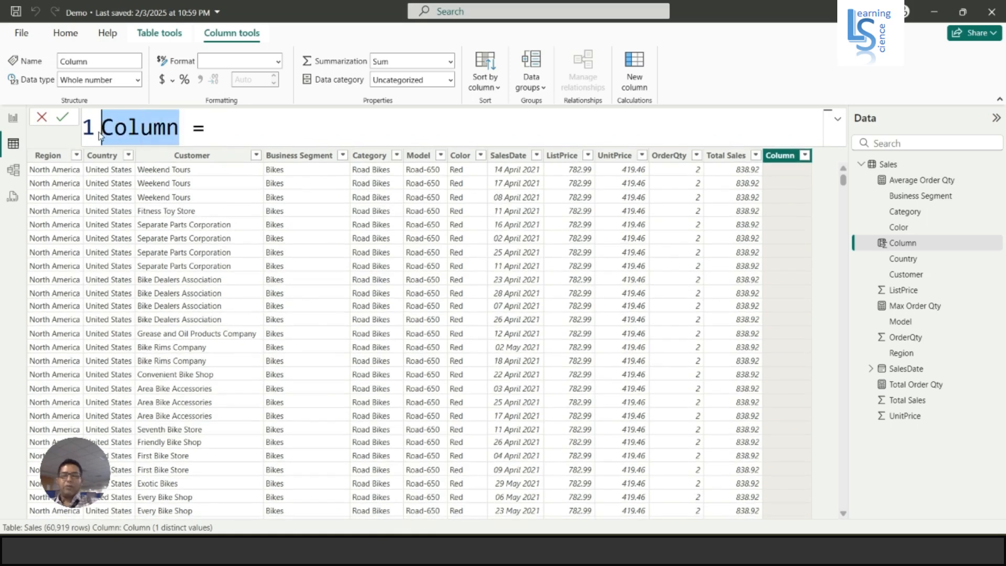
type("Month")
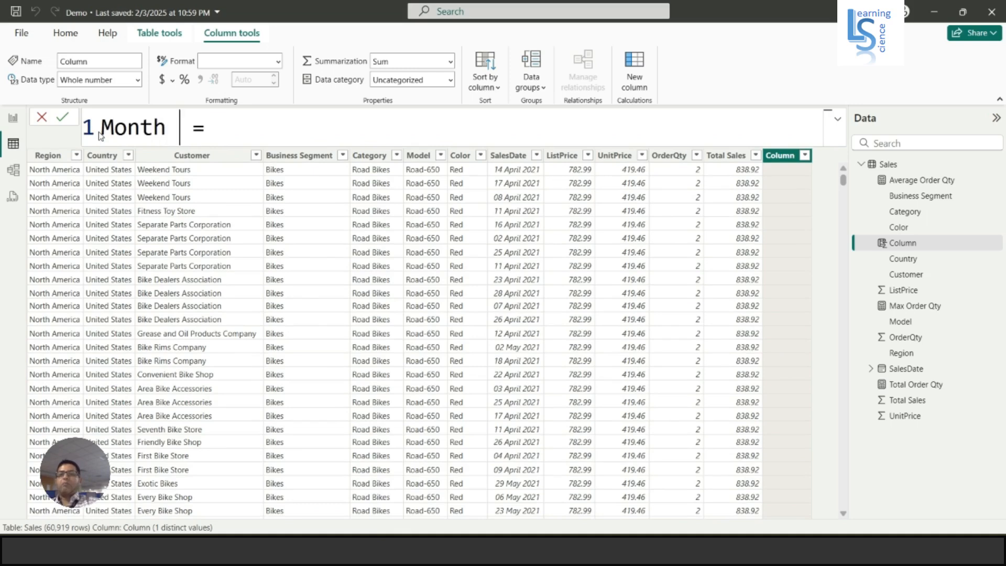
type("Year")
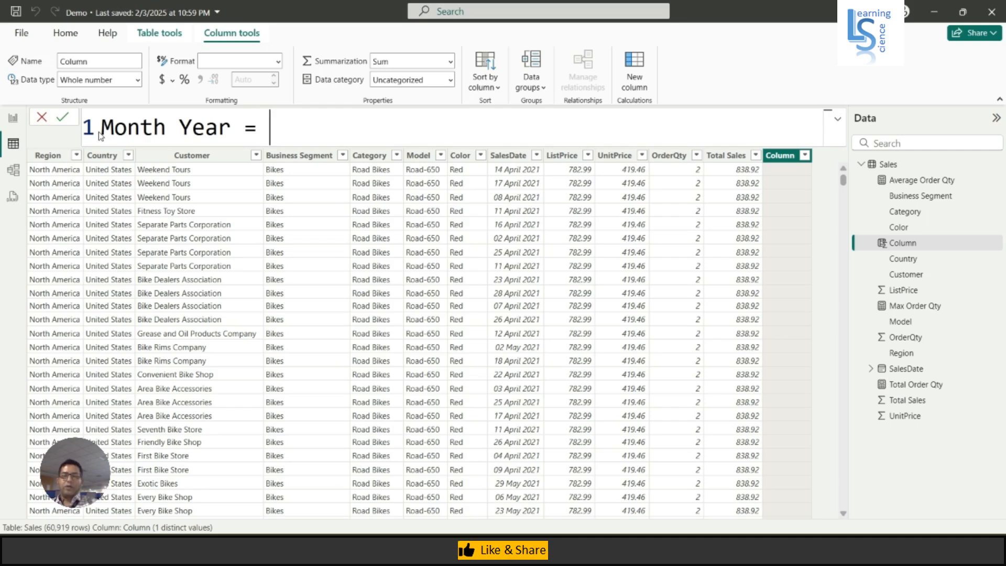
Enter the formula [SalesDate].[Month] & "-" & [SalesDate].[Year] for the column.
type("[")
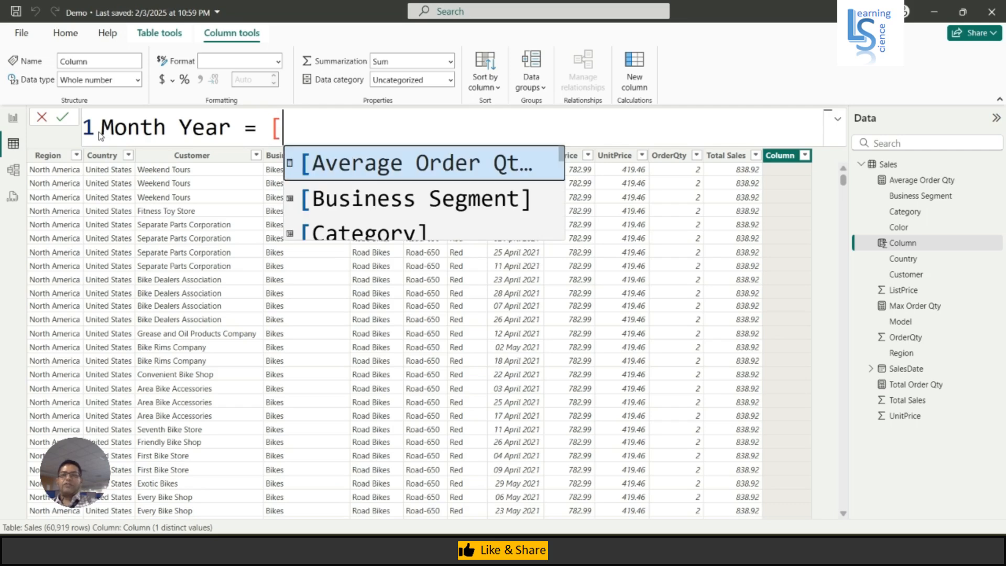
type("SalesDate")
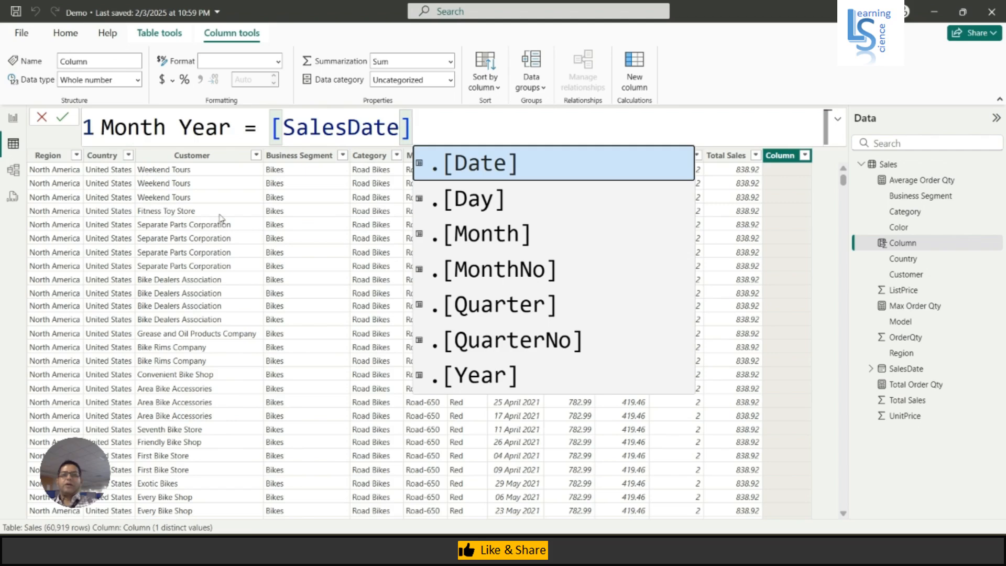
left_click(494, 234)
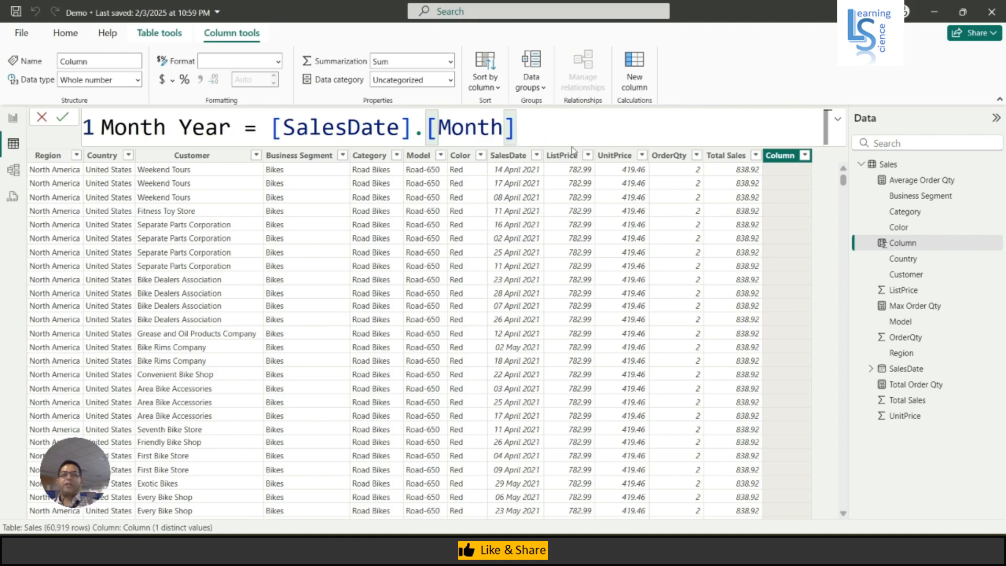
type("&")
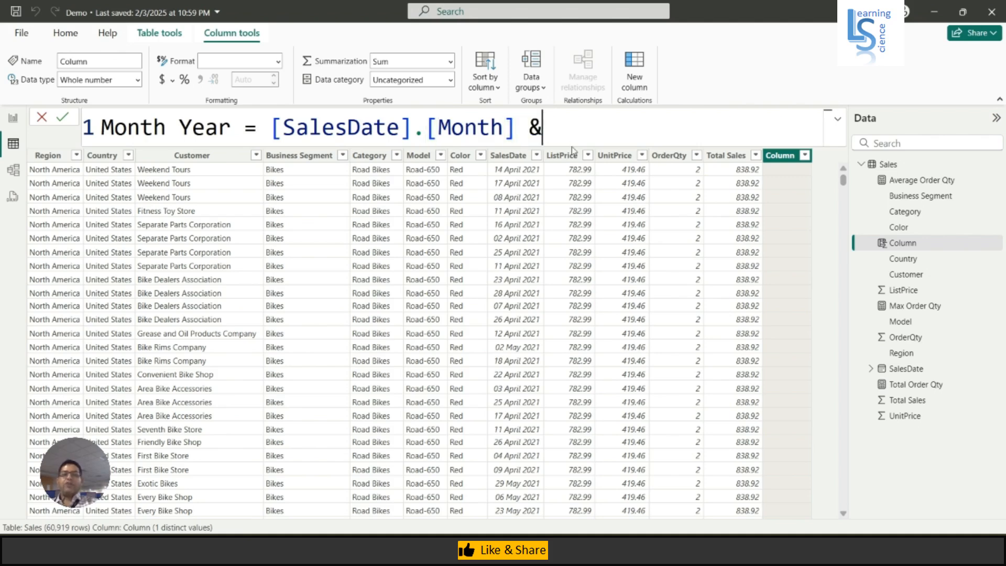
type("\"-\" &")
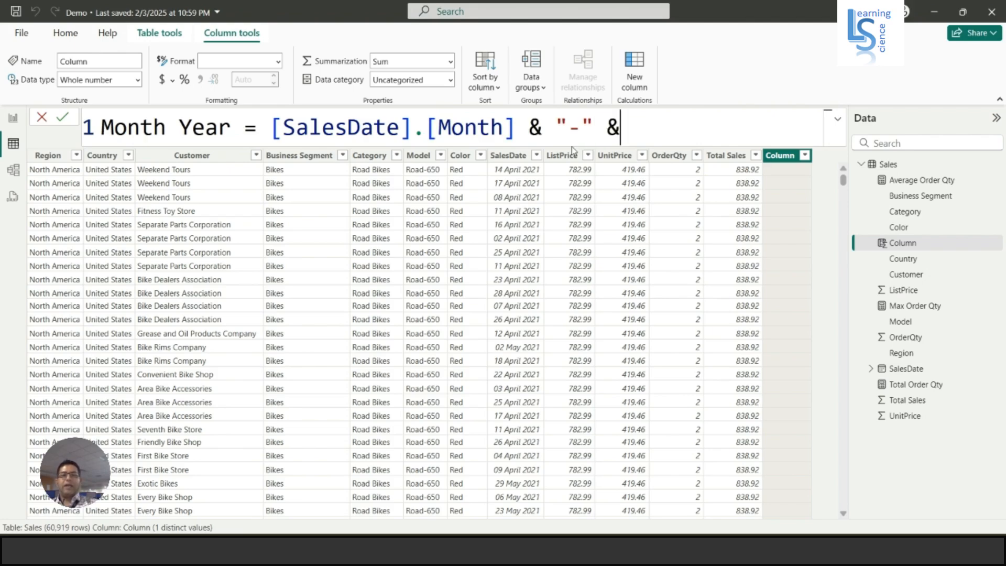
type("[")
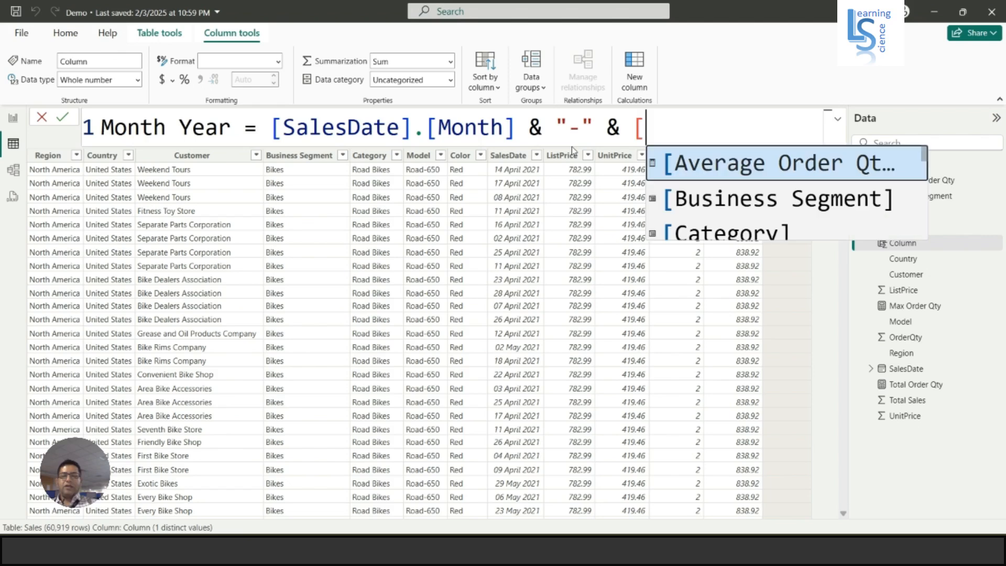
type("[SalesDate]")
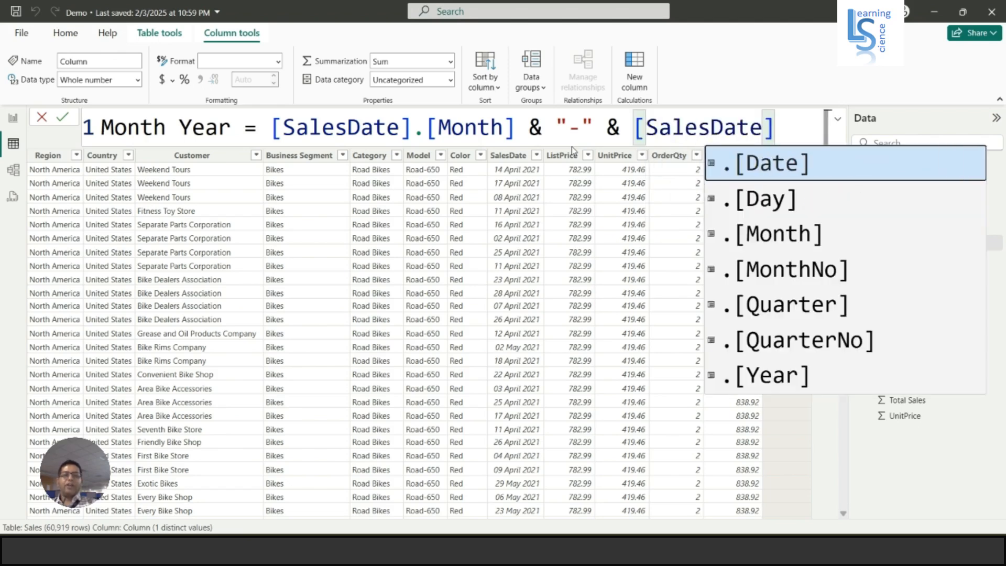
type(".")
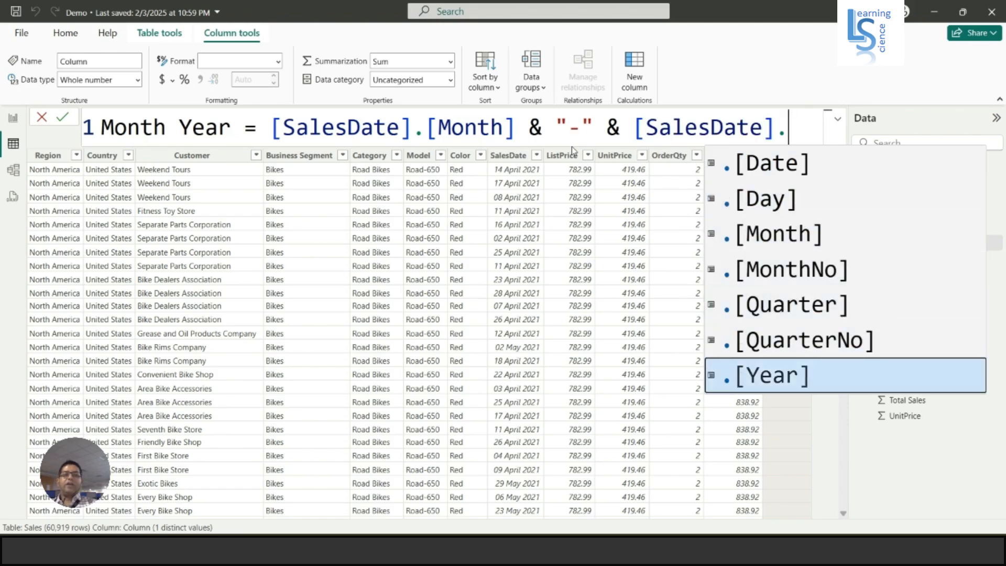
left_click(771, 375)
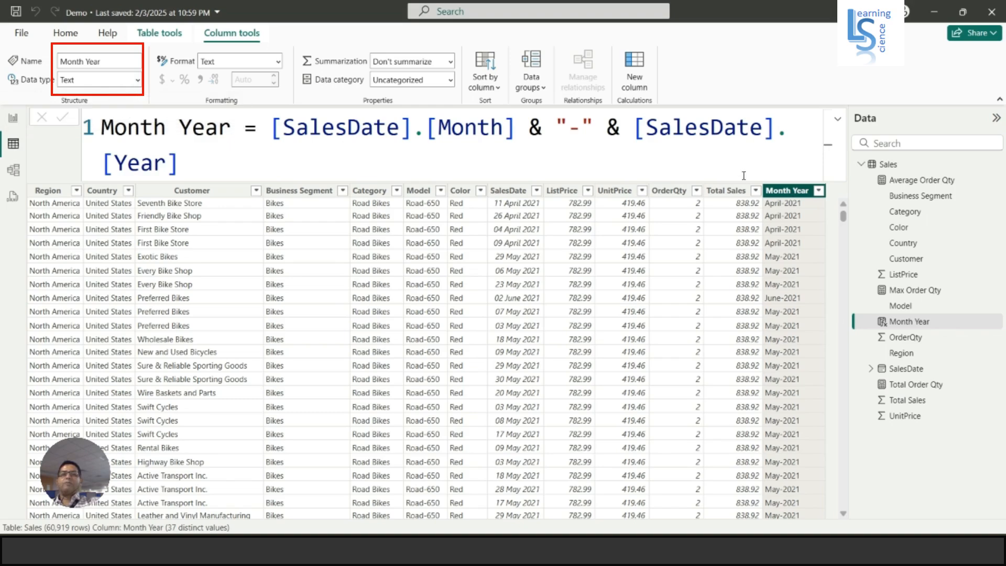
mouse_move(785, 218)
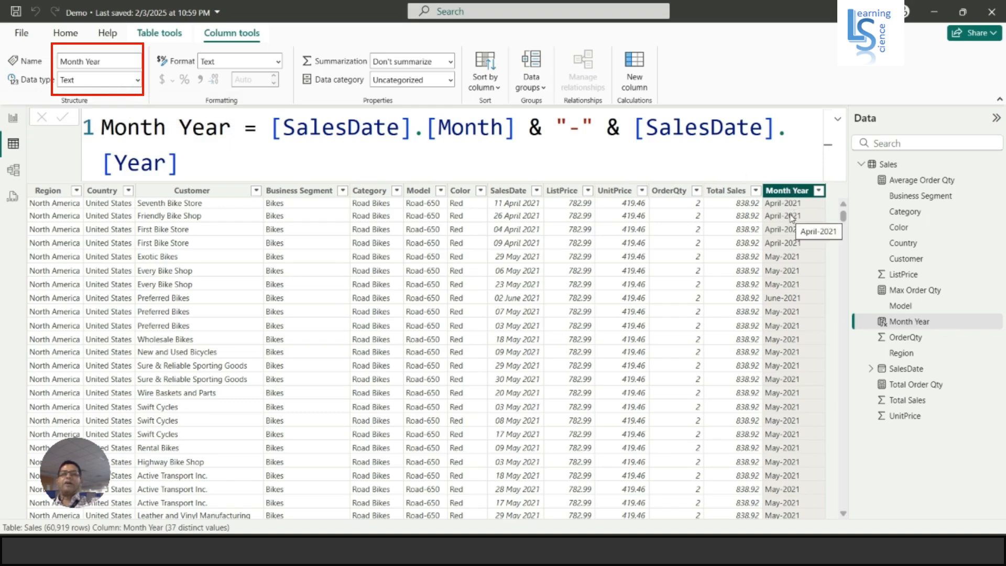
mouse_move(173, 85)
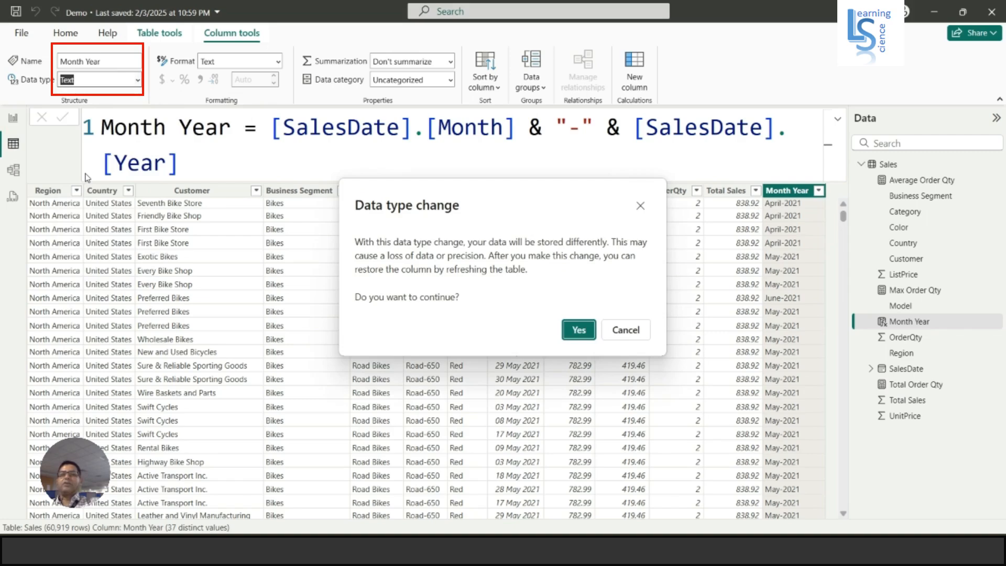
Confirm changing Month Year's data type to Date and scroll through the resulting dates.
left_click(577, 329)
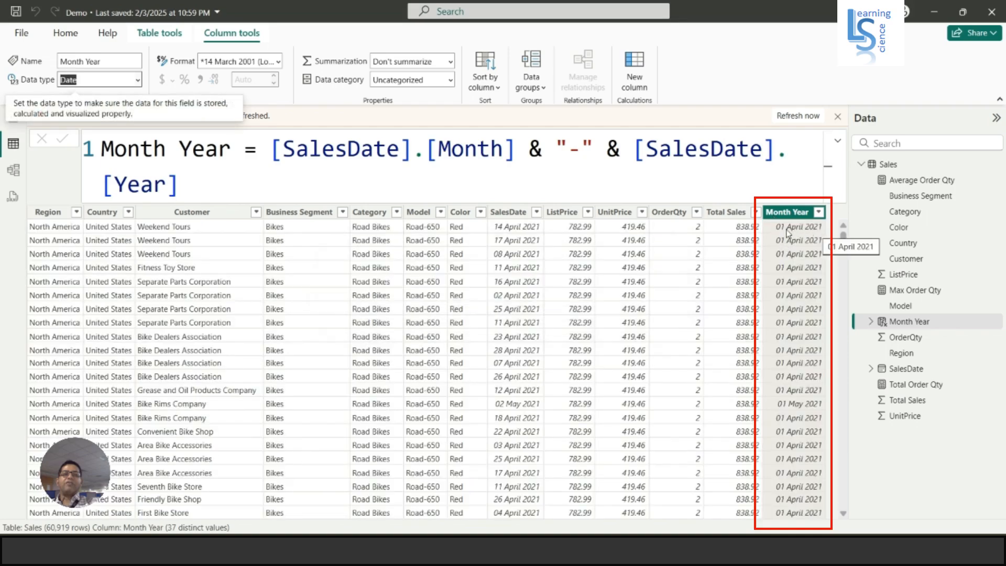
scroll("down", 3)
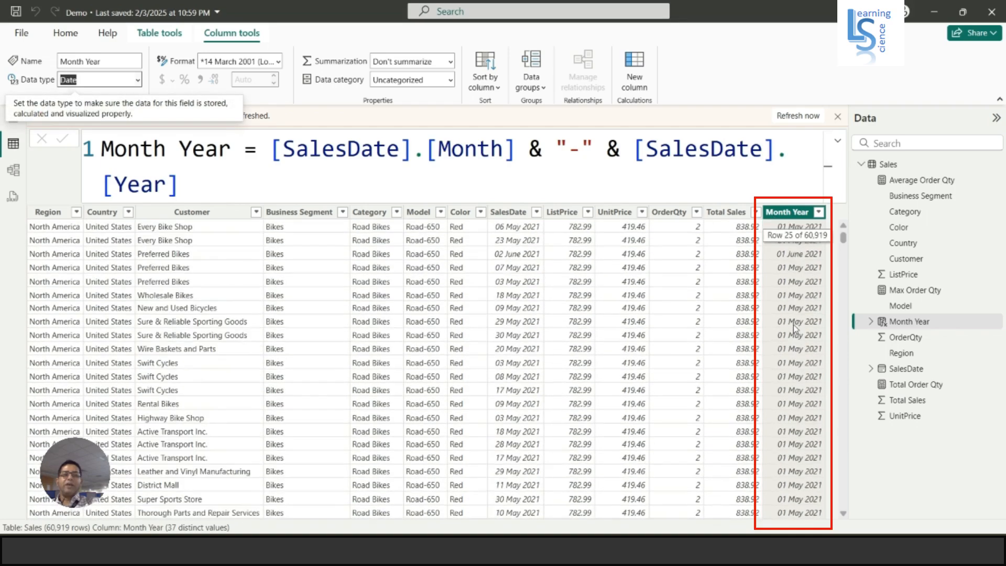
scroll("down", 3)
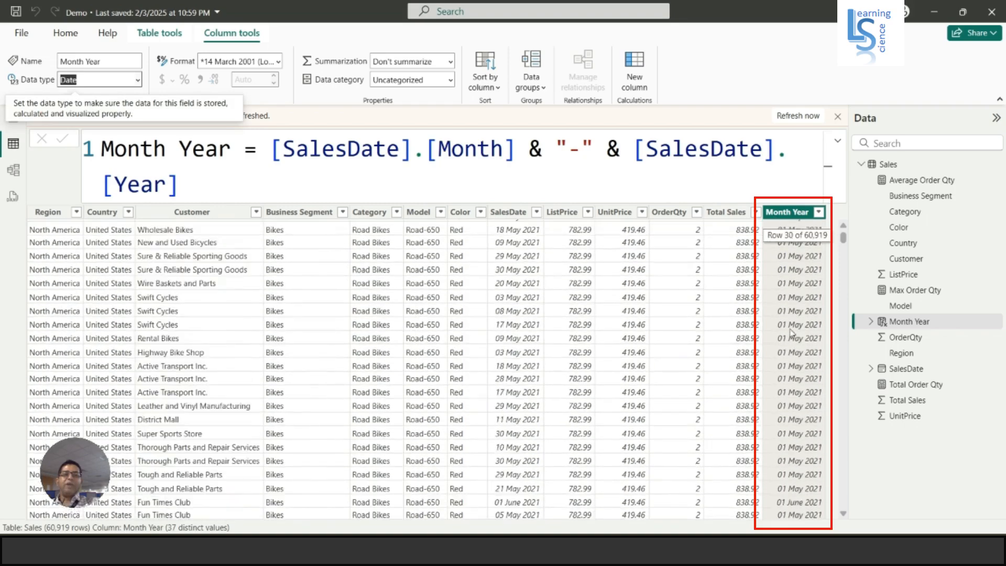
scroll("down", 3)
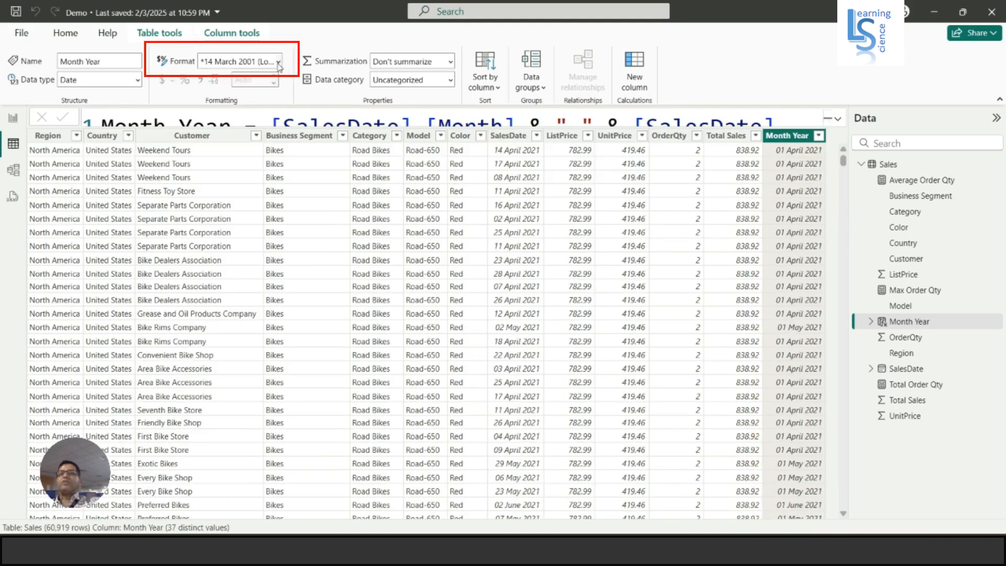
Format Month Year as 'March, 2001' (mmmm, yyyy) and switch to Report view.
left_click(277, 61)
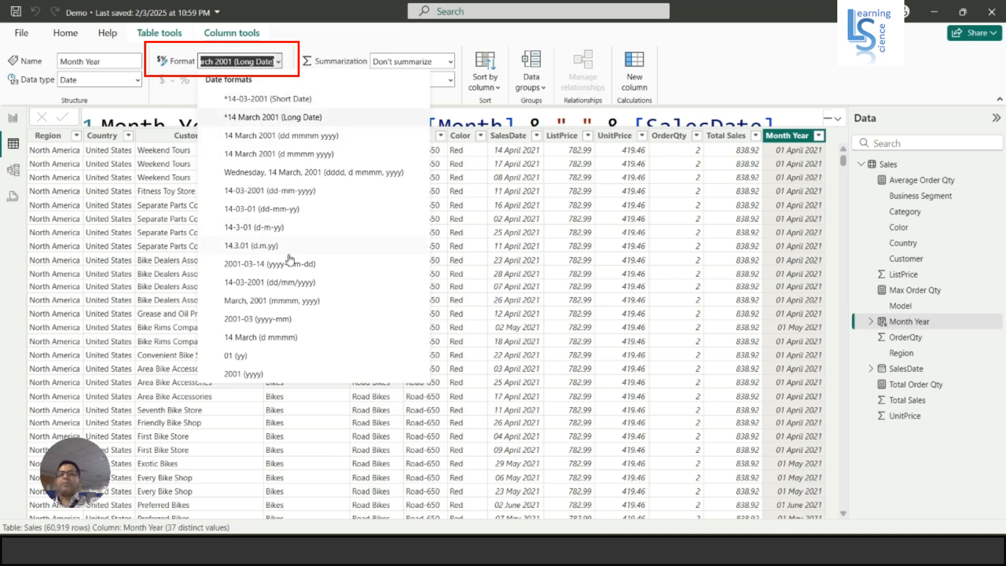
mouse_move(313, 308)
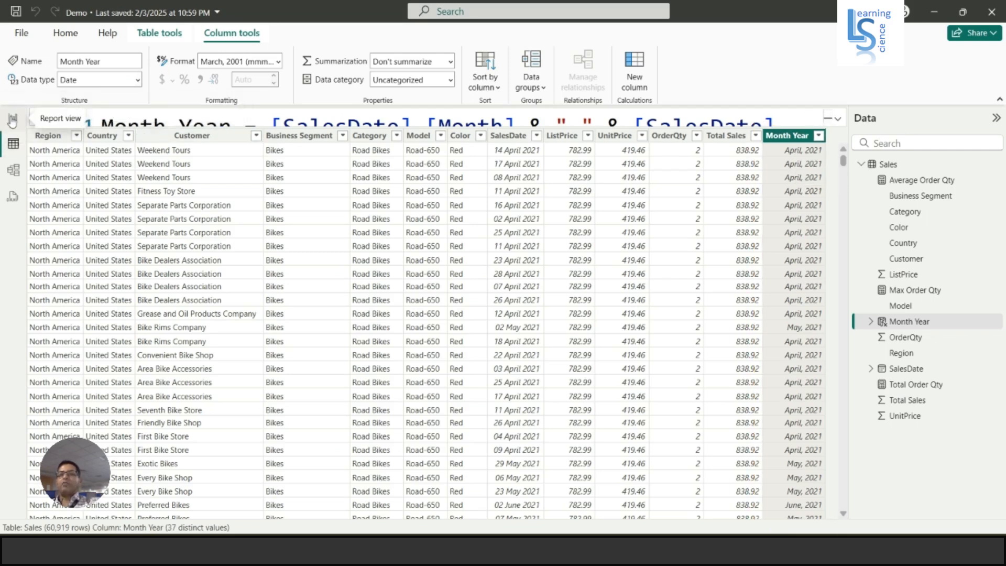
left_click(11, 121)
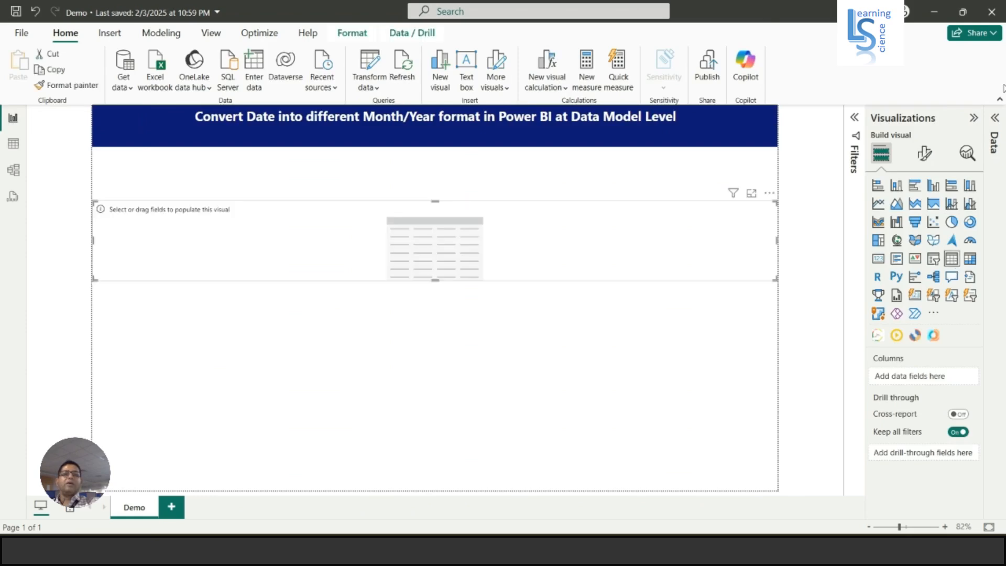
Drag Month Year from the Sales fields into the table visual's Columns well.
left_click(994, 117)
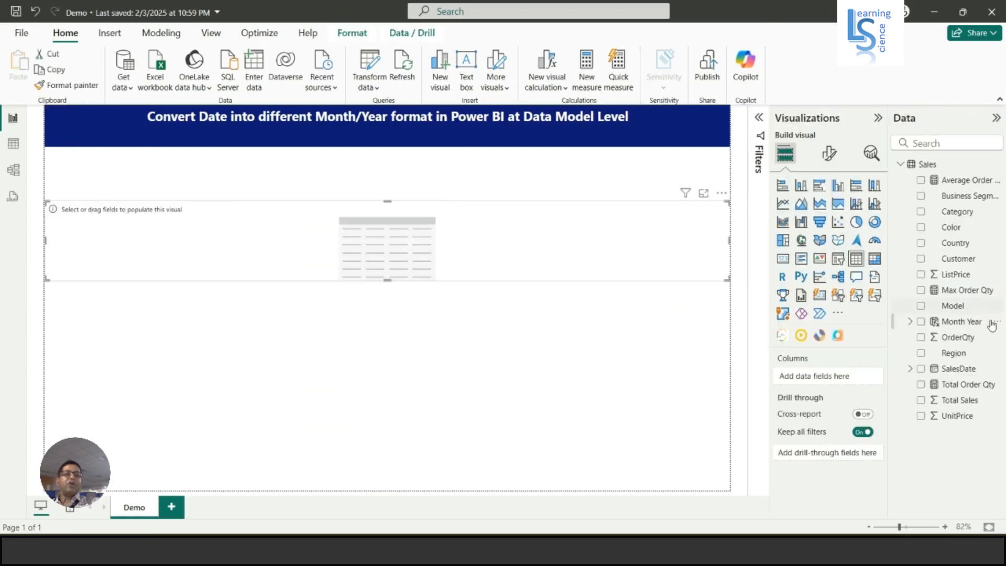
left_click_drag(960, 321, 828, 379)
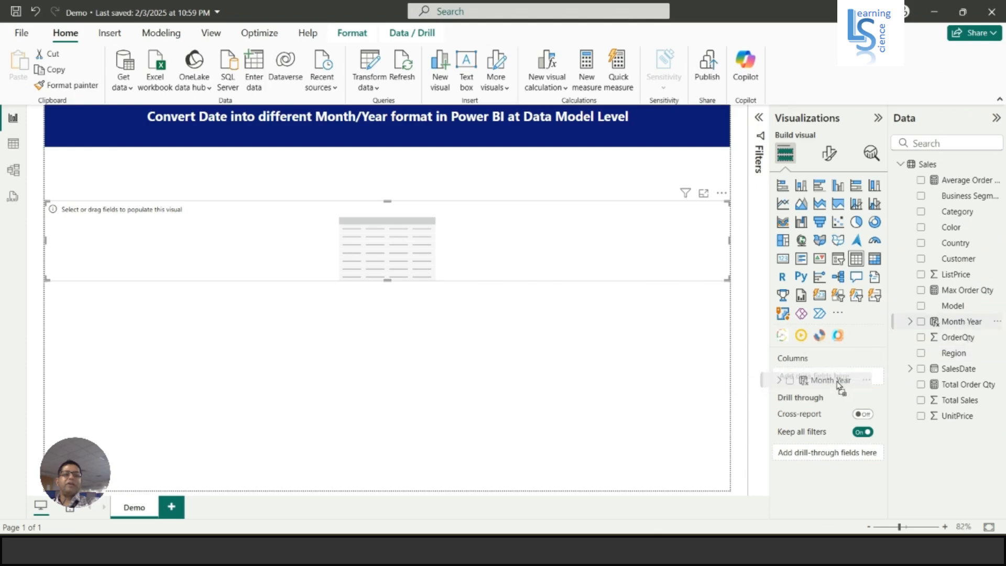
left_click(922, 321)
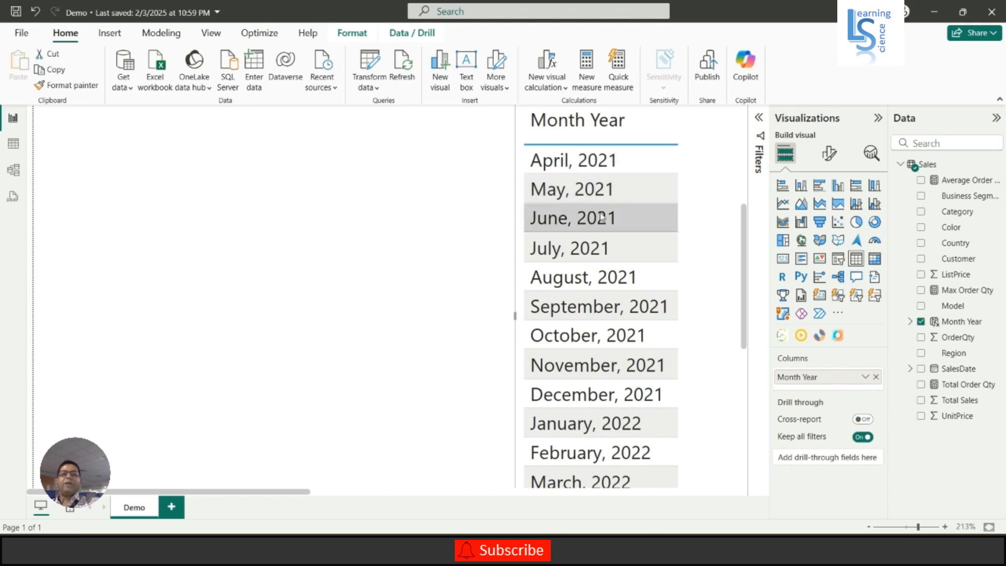
scroll("down", 3)
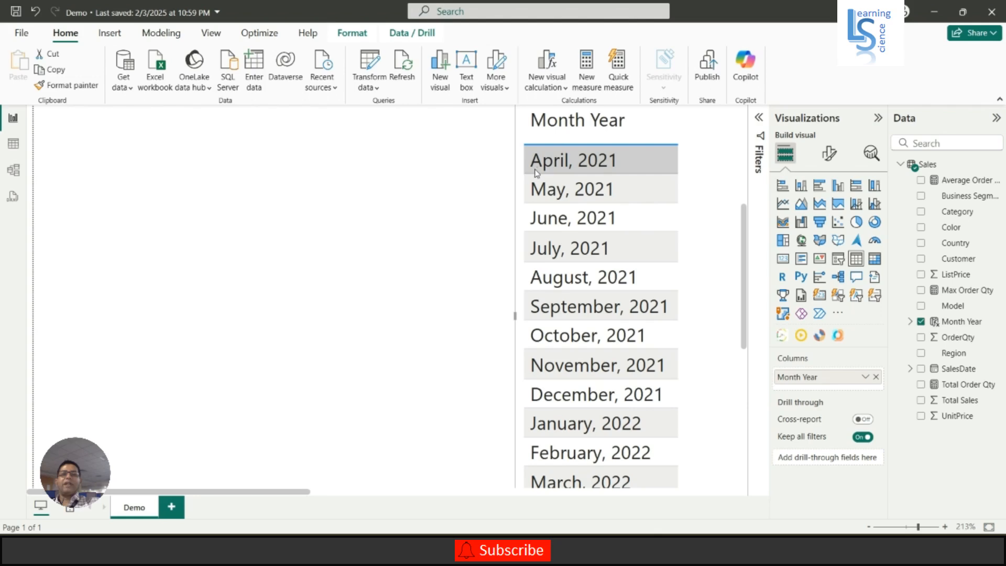
mouse_move(557, 166)
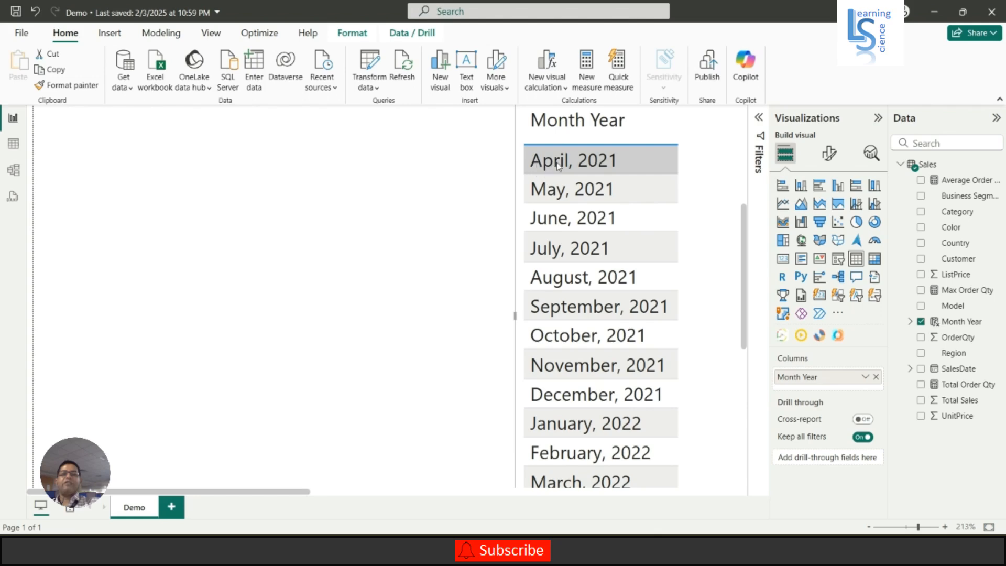
mouse_move(556, 168)
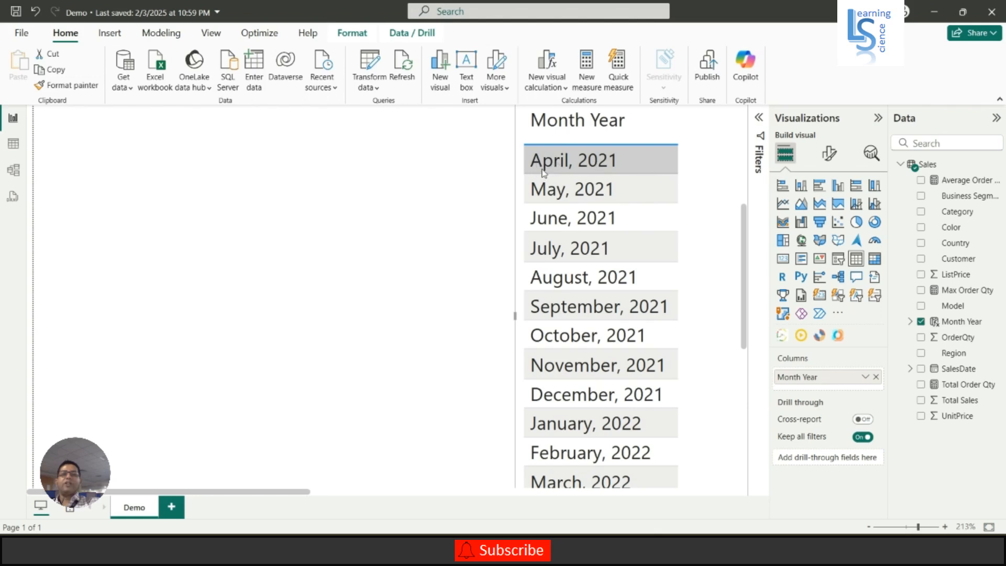
mouse_move(542, 175)
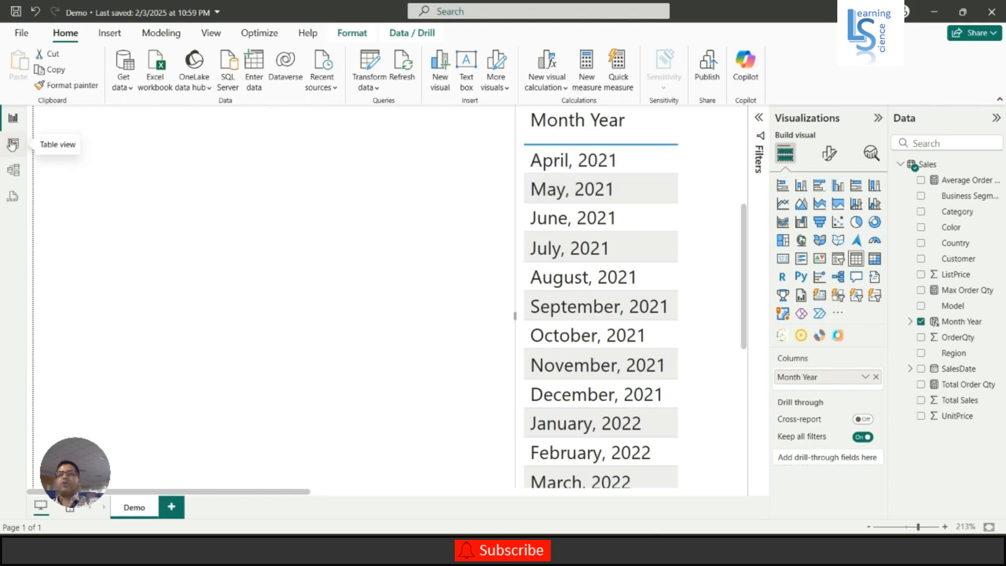
In the Sales table, type the custom format MMM-YYYY for Month Year.
left_click(13, 143)
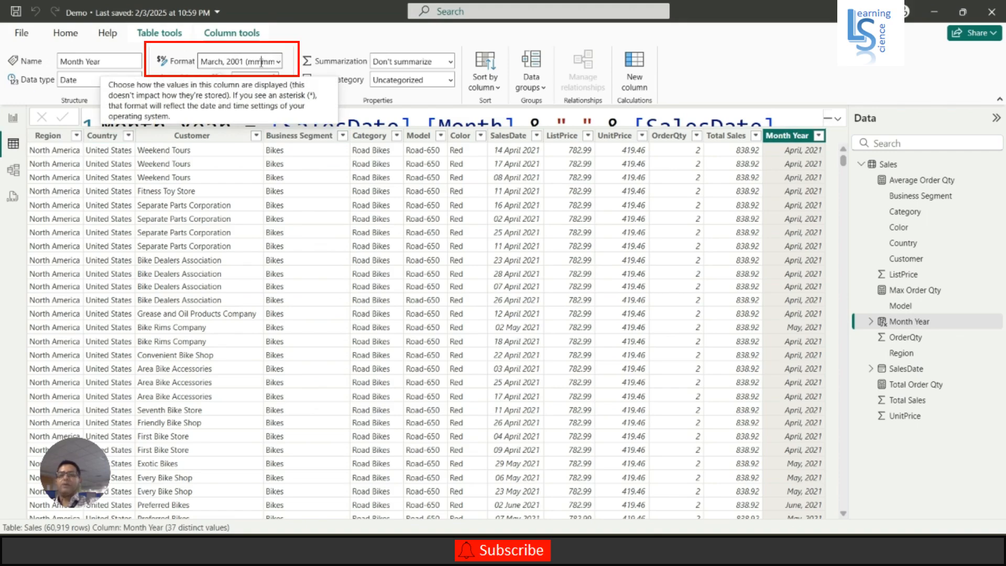
left_click(237, 61)
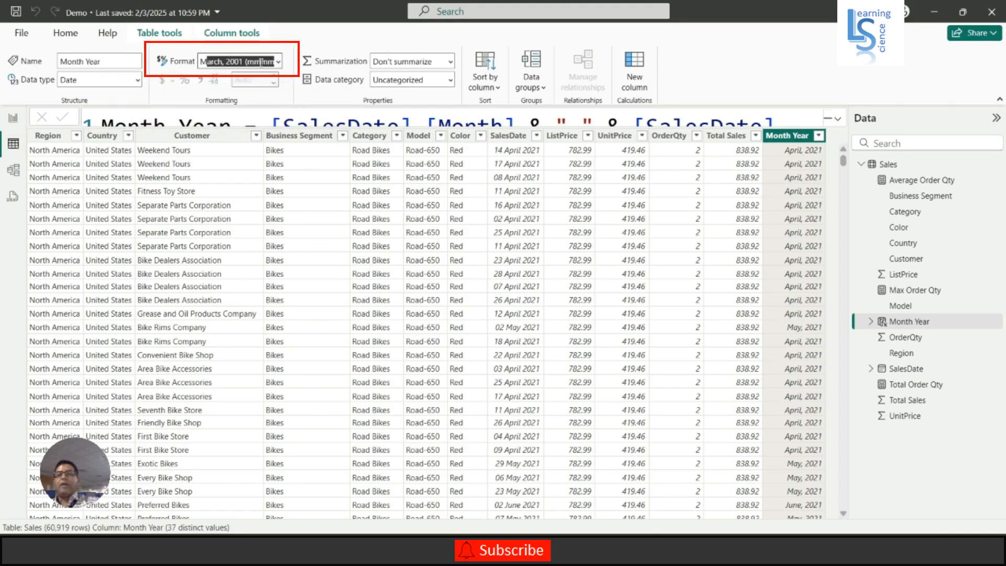
type("MMM-")
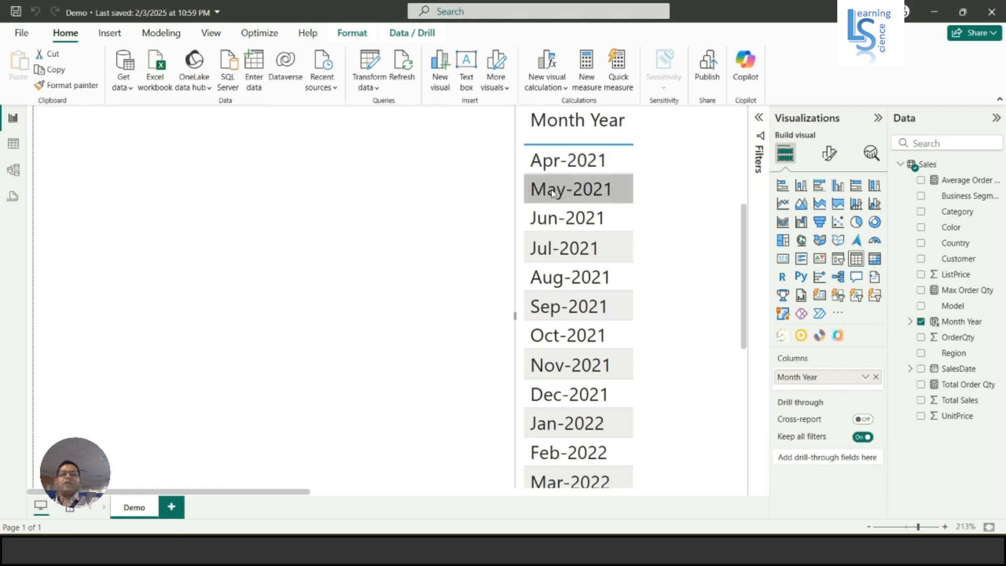
mouse_move(542, 226)
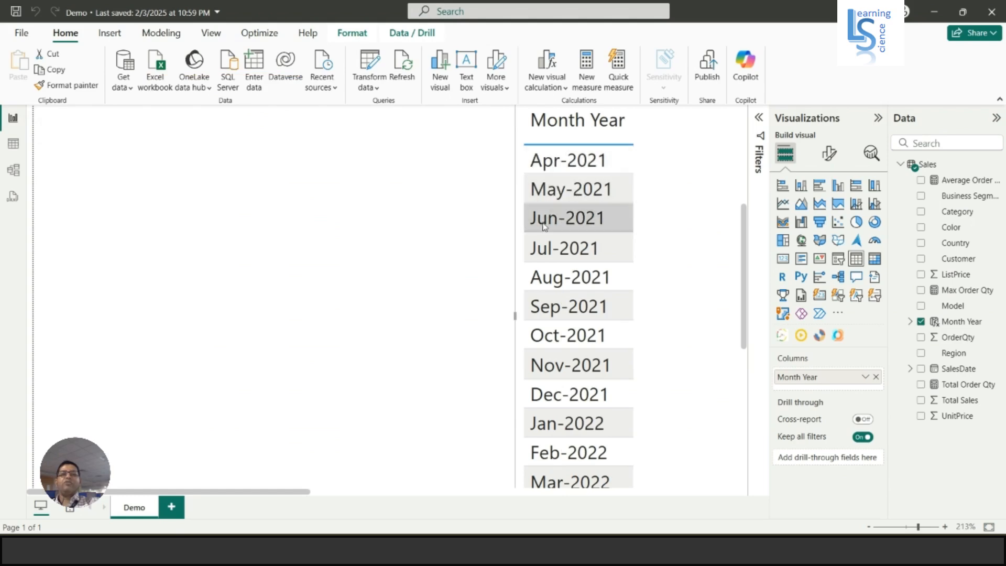
mouse_move(617, 231)
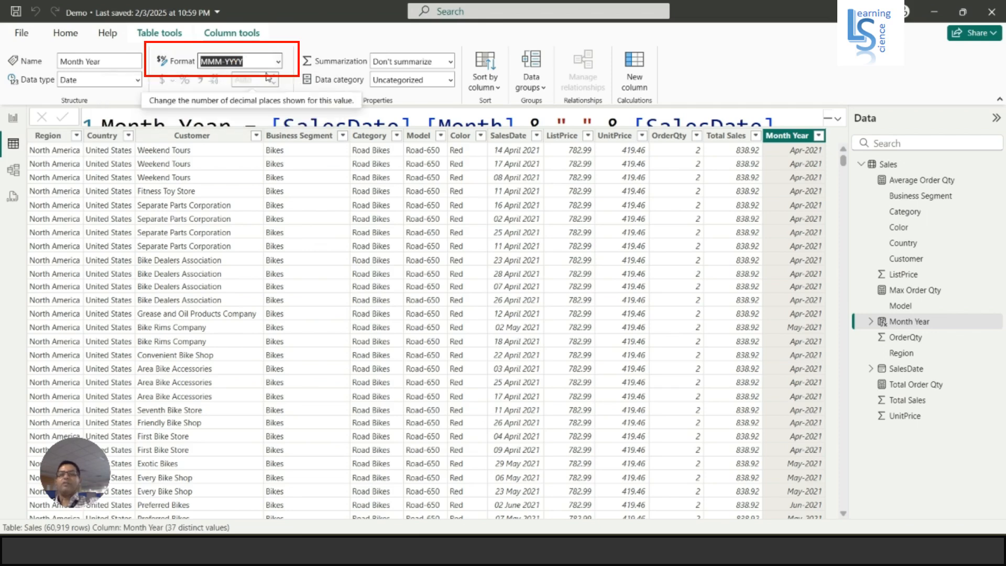
Edit Month Year's Format box to the year-first and two-digit-year variants.
type("YYY")
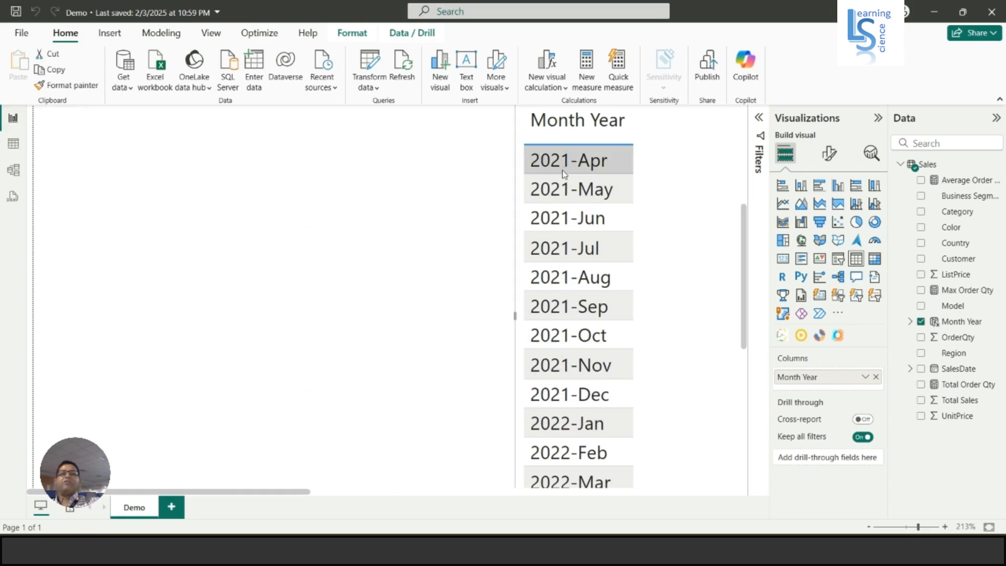
mouse_move(568, 162)
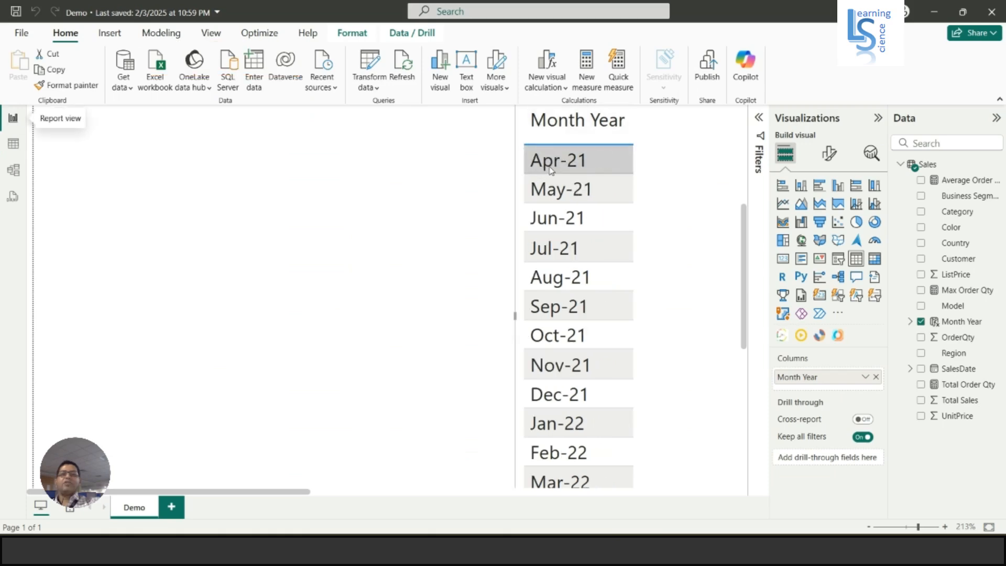
mouse_move(563, 166)
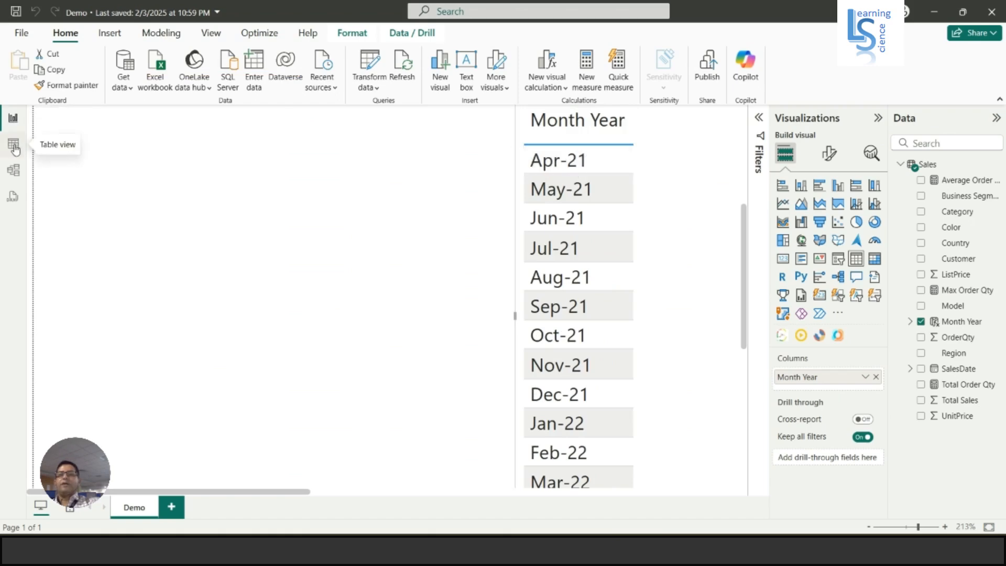
Try MM-YYYY for Month Year, check the report, then change it to YYYY-MM.
left_click(14, 145)
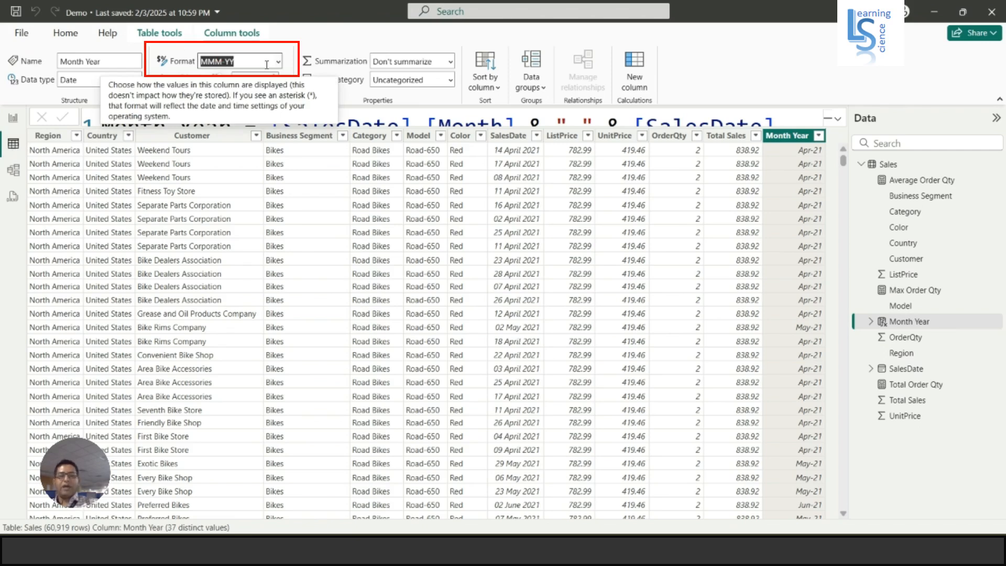
type("MM")
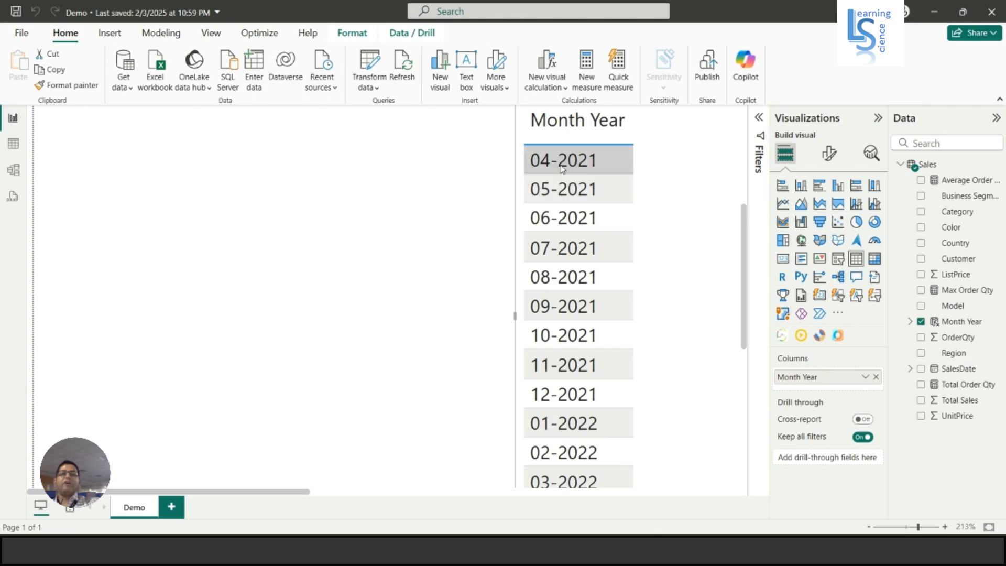
left_click(575, 160)
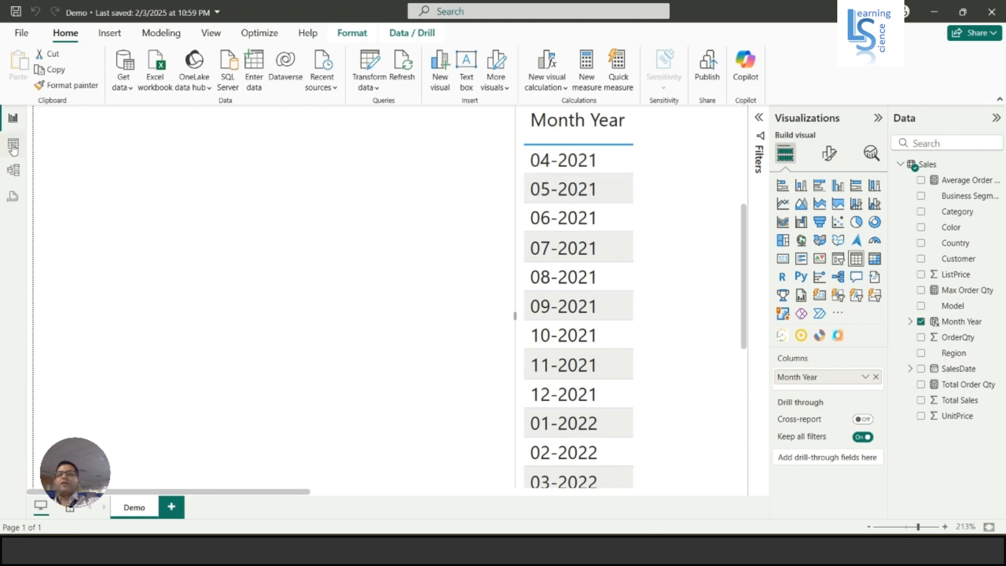
left_click(12, 143)
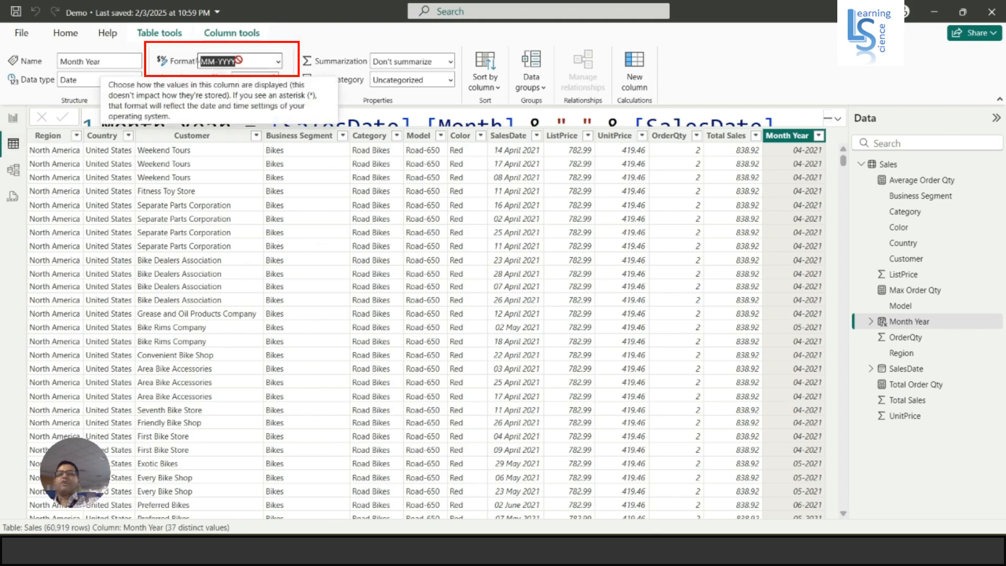
type("YYY")
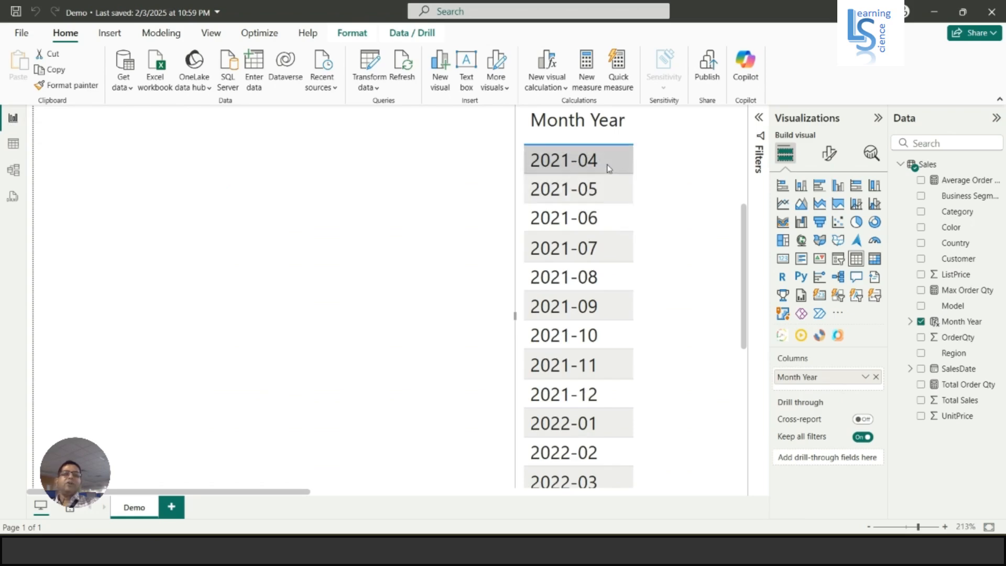
mouse_move(560, 171)
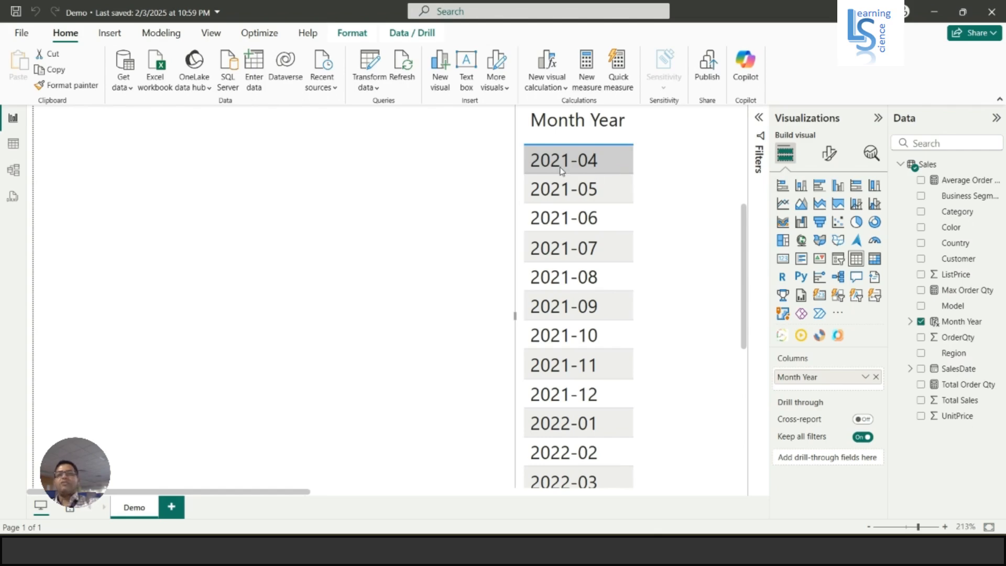